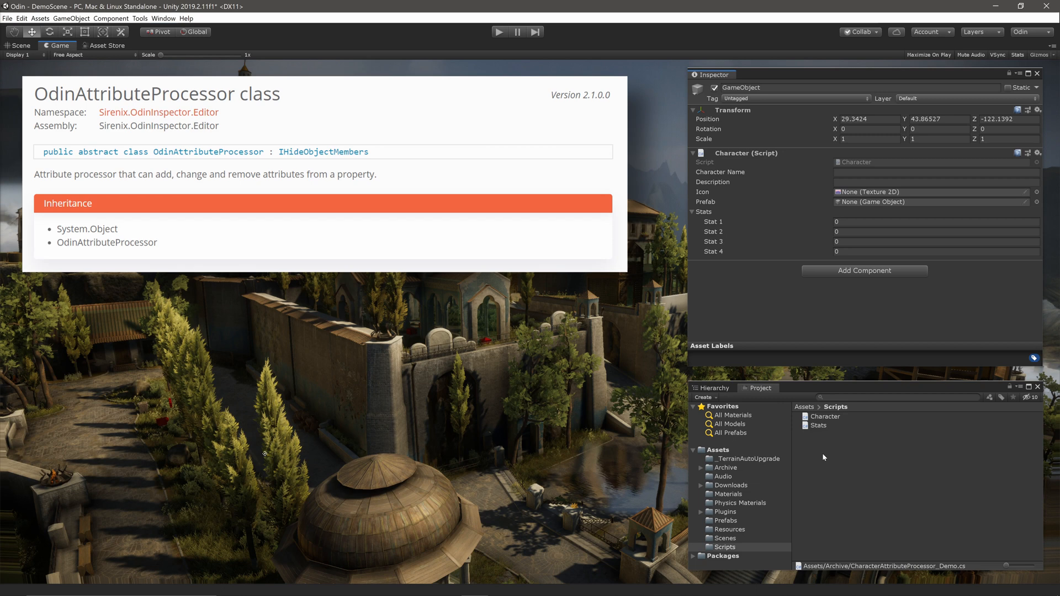
- Create a new C# script, NewBehaviourScript, in the Scripts folder beside Character and Stats
{"action": "double_click", "coordinate": [822, 416]}
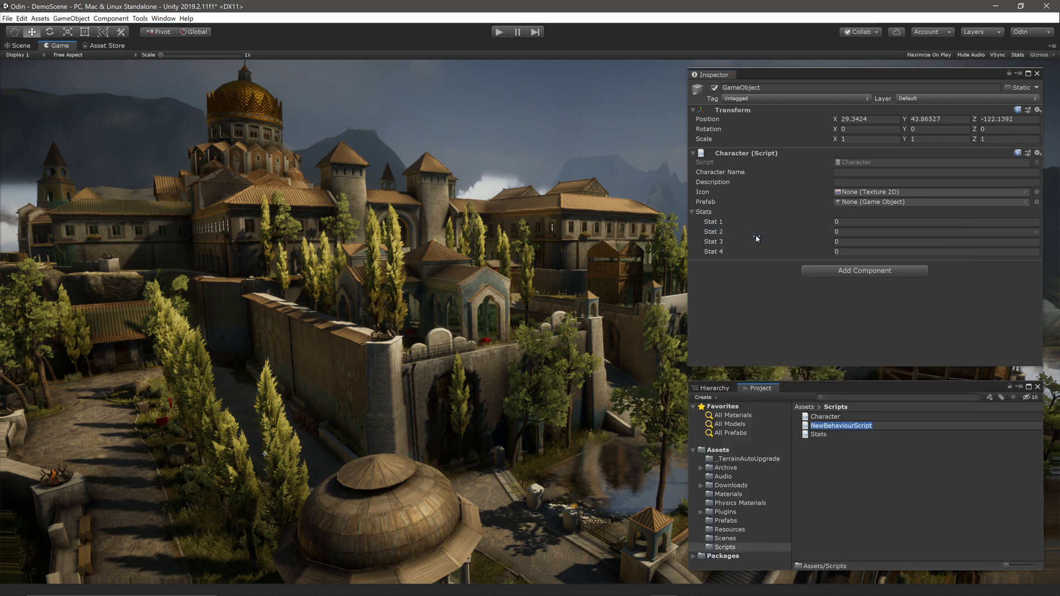
- Rename the script CharacterAttributeProcessor and add Sirenix OdinInspector, Editor, Utilities, System and System.Reflection usings
{"action": "type", "text": "CharacterAttributeProcessor"}
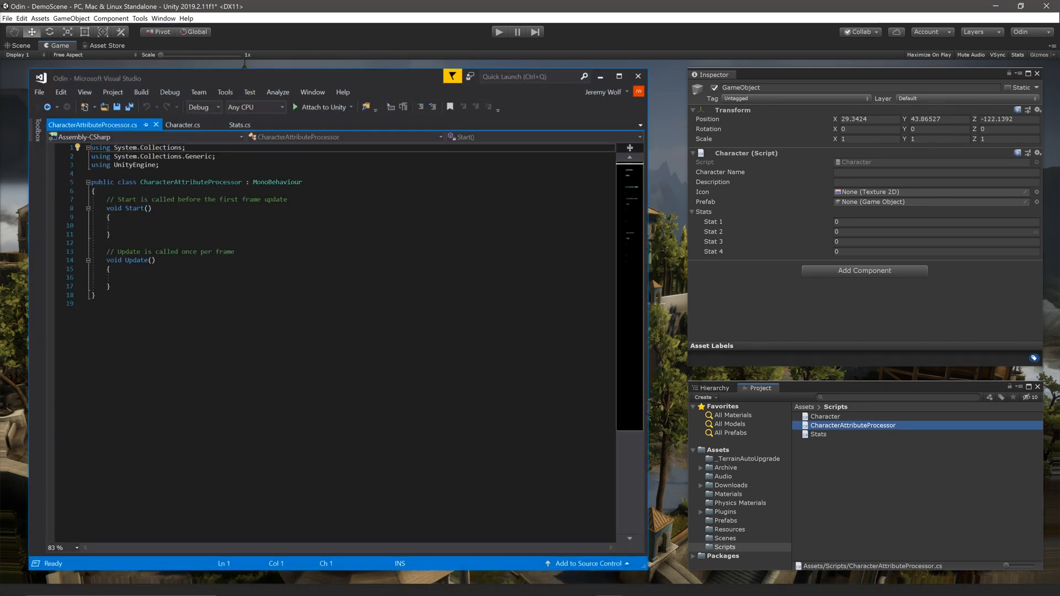
{"action": "type", "text": "using"}
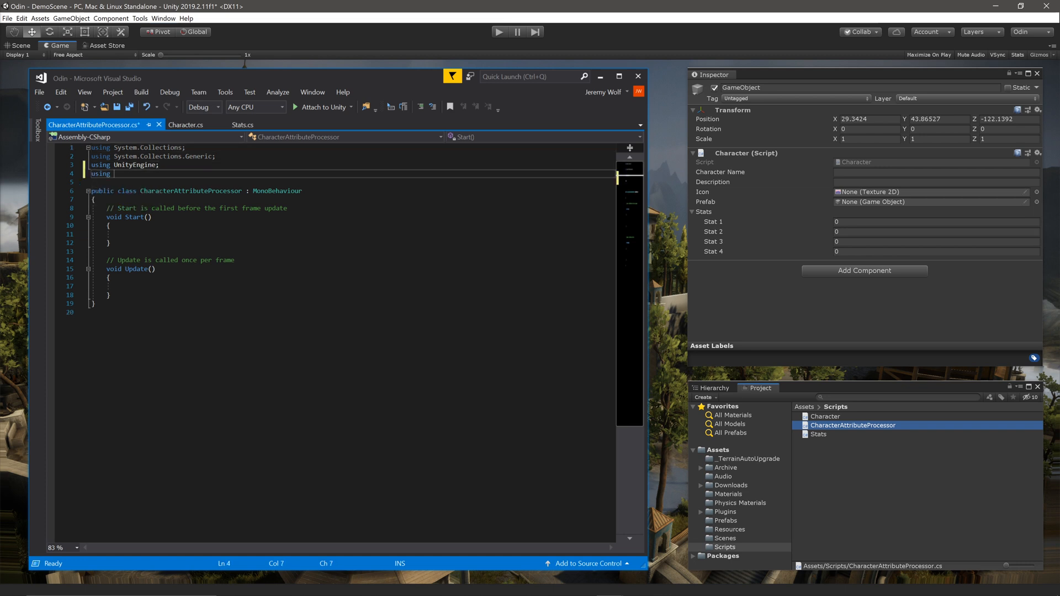
{"action": "type", "text": "Sirenix.OdinInspector;"}
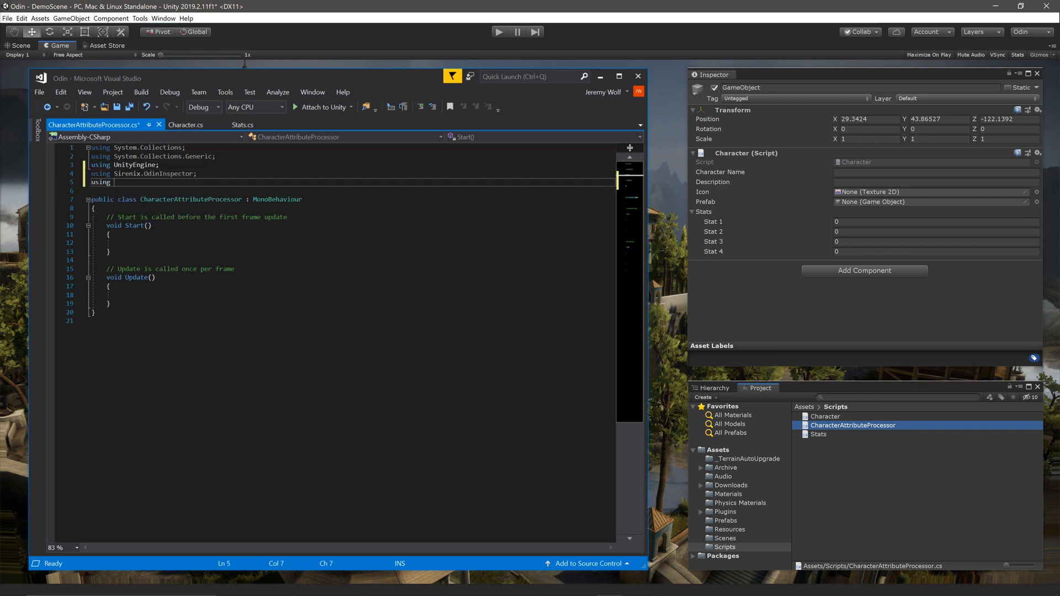
{"action": "type", "text": "Sirenix.OdinInspector.e"}
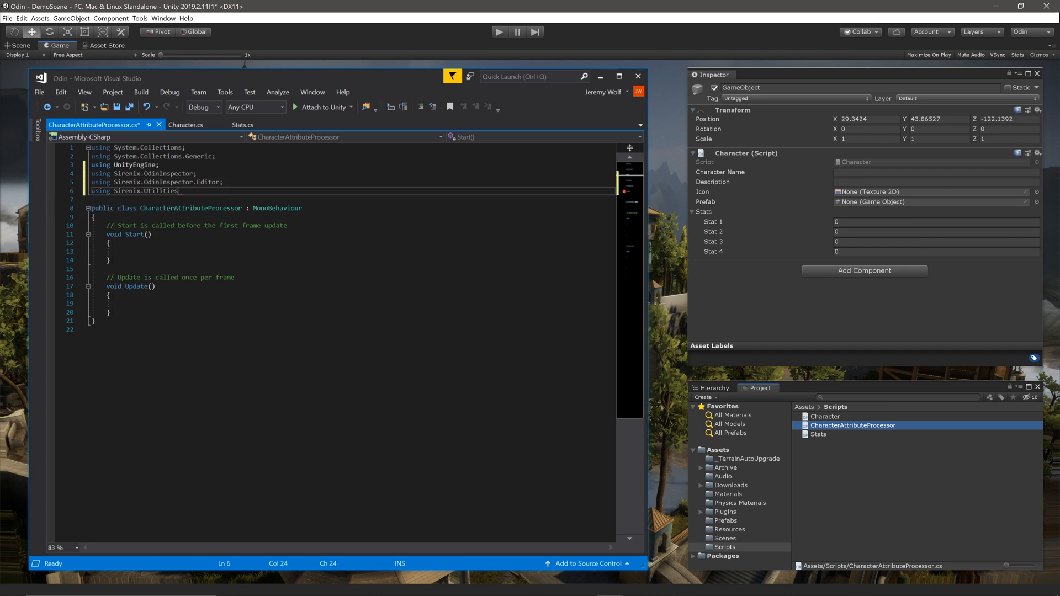
{"action": "type", "text": "using System;"}
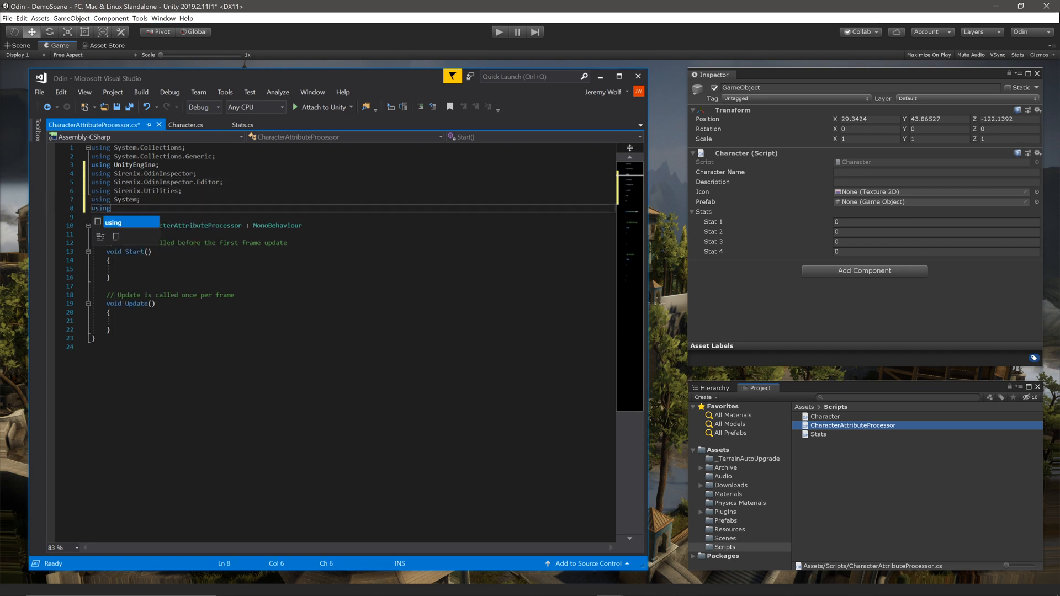
{"action": "type", "text": "System.Reflection;"}
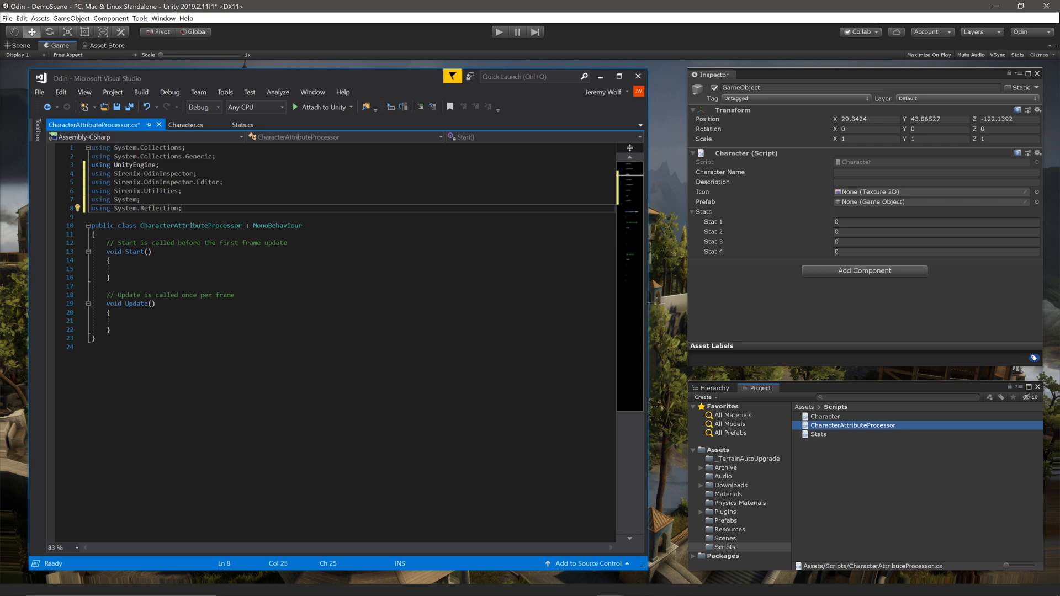
{"action": "double_click", "coordinate": [277, 229]}
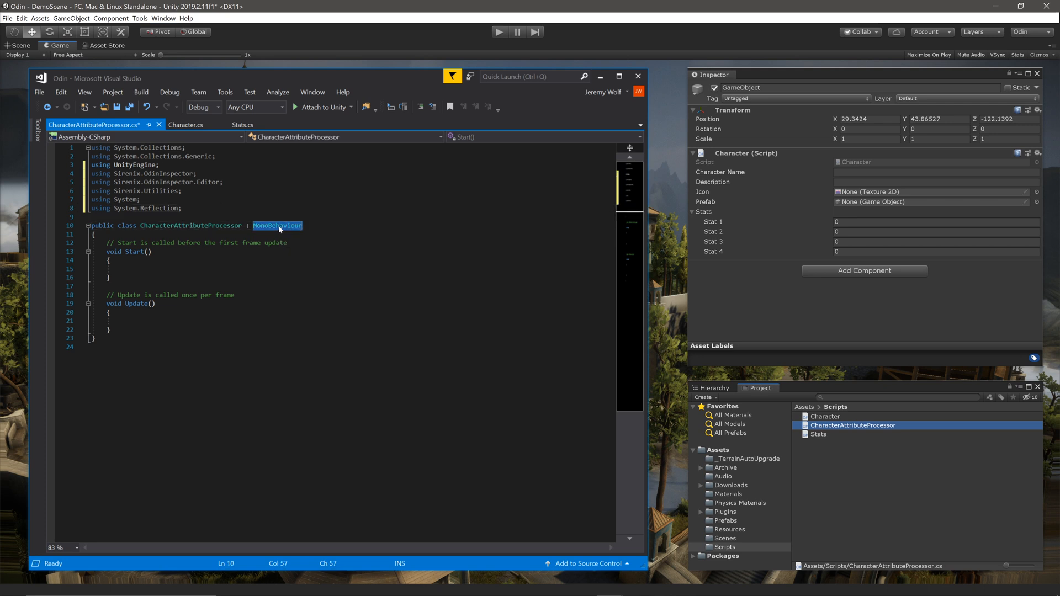
- Derive the class from OdinAttributeProcessor instead of MonoBehaviour and delete the default Start and Update methods
{"action": "type", "text": "OdinAttributeProcess"}
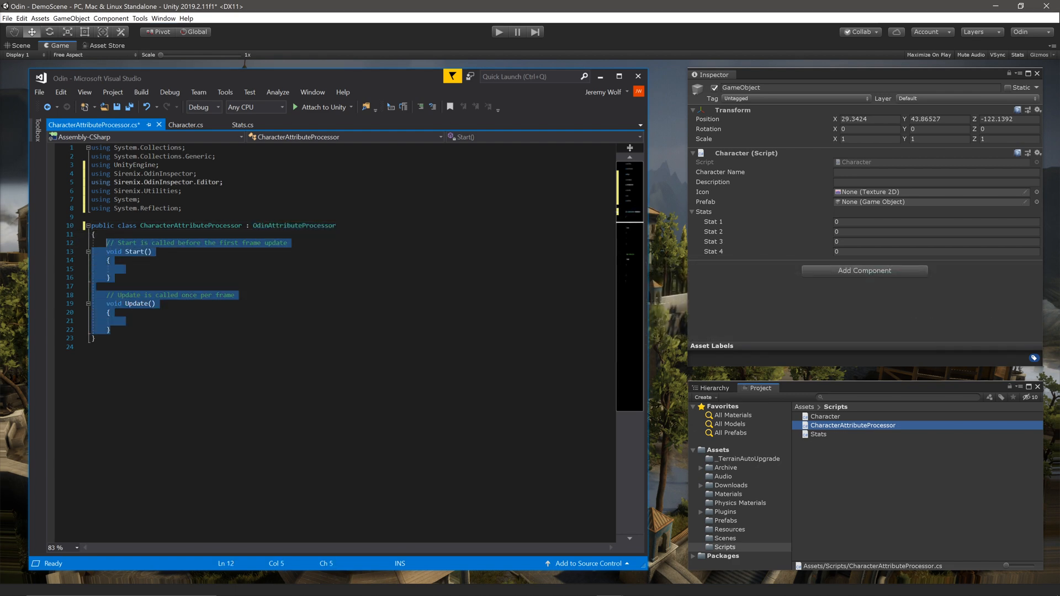
{"action": "key", "text": "Delete"}
{"action": "type", "text": "<>"}
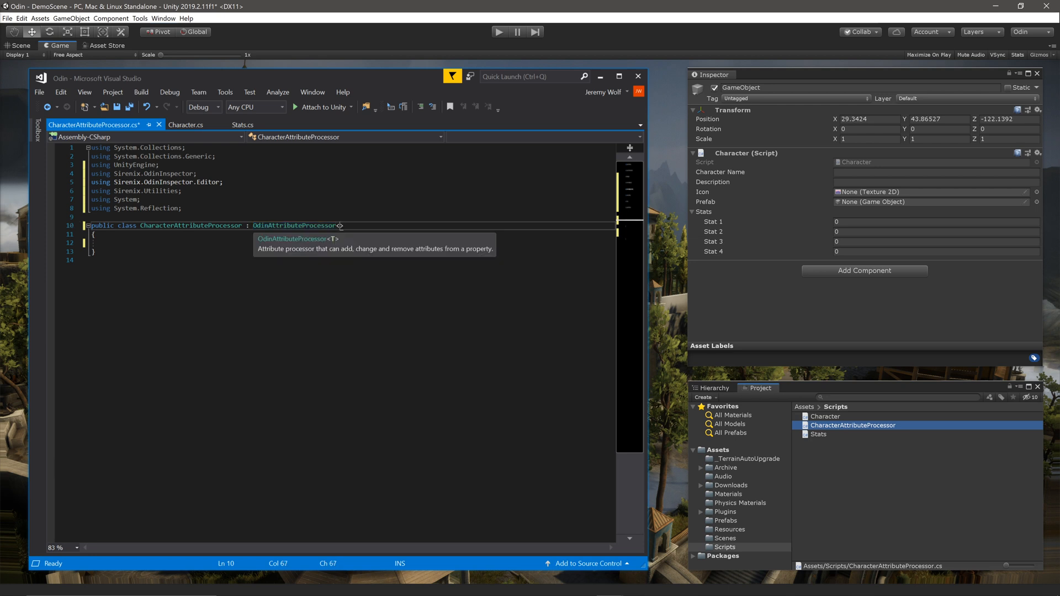
- Declare CharacterAttributeProcessor<T> : OdinAttributeProcessor<T> with the constraint 'where T : Character'
{"action": "type", "text": "Character"}
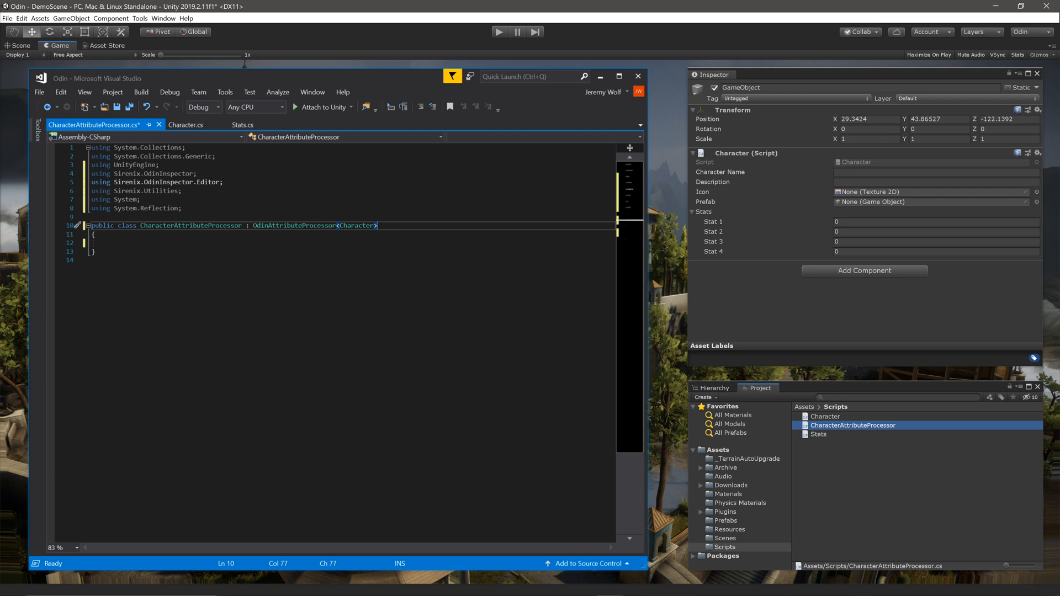
{"action": "type", "text": "<"}
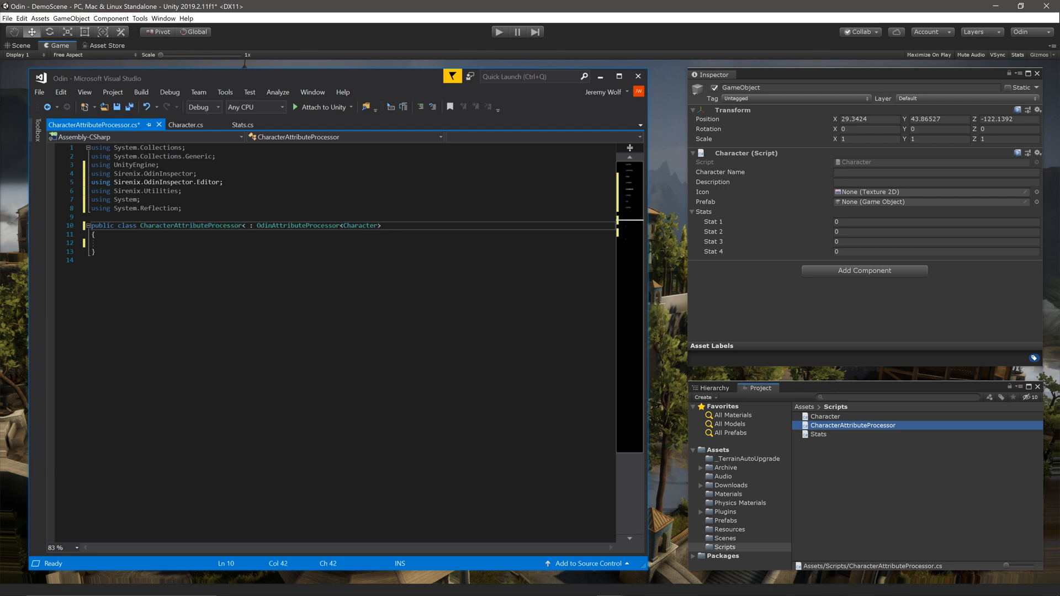
{"action": "type", "text": "<T>"}
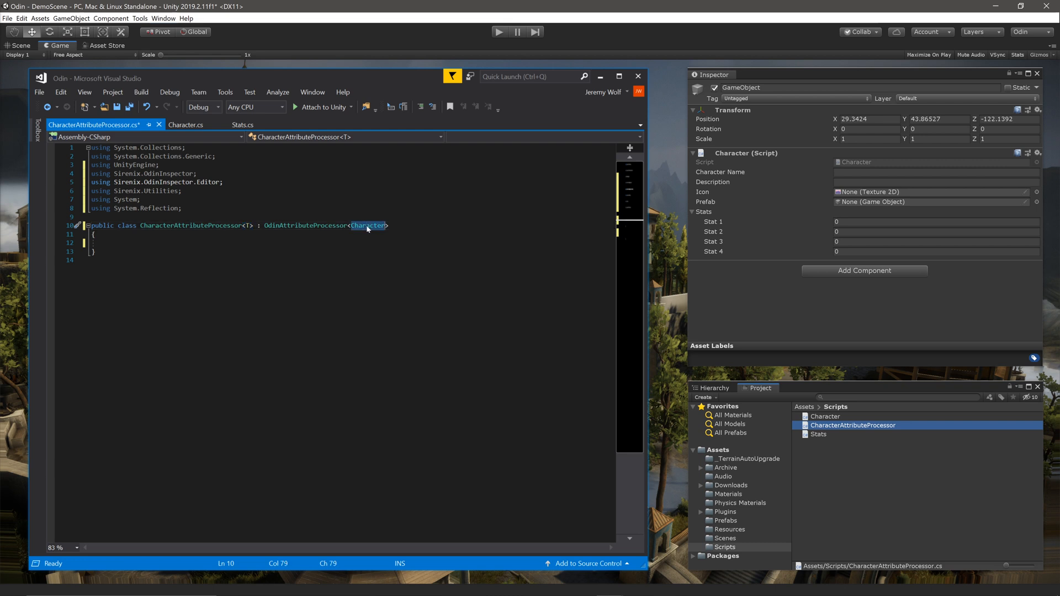
{"action": "key", "text": "Delete"}
{"action": "type", "text": "T"}
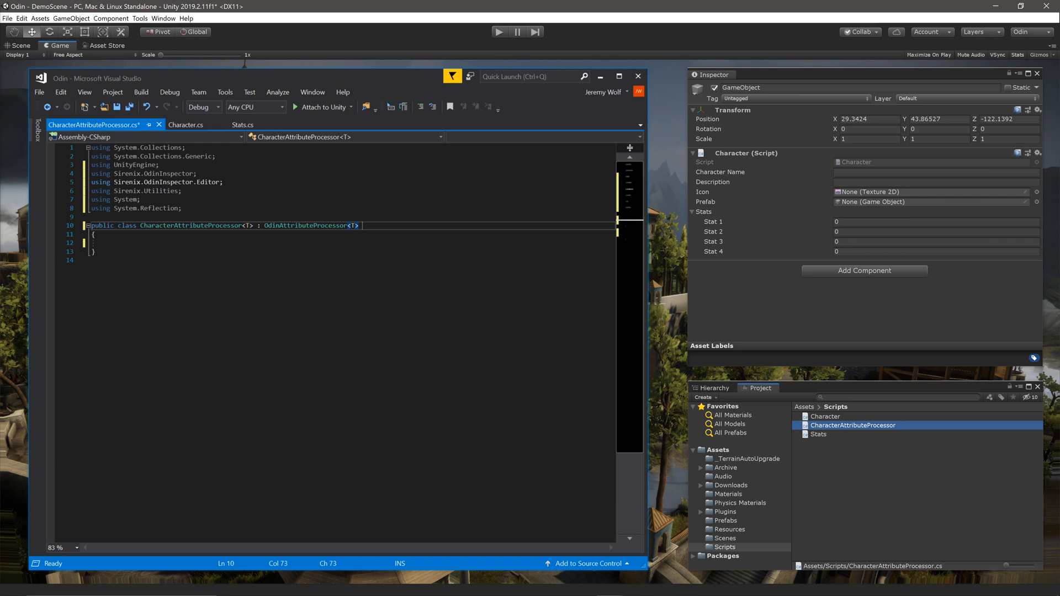
{"action": "type", "text": "where T"}
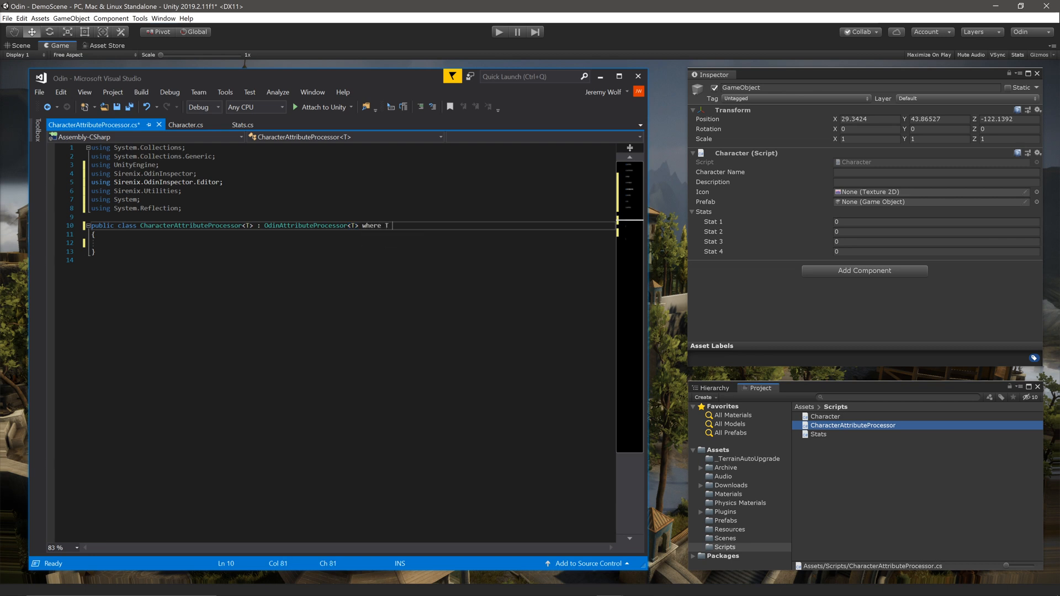
{"action": "type", "text": ": Character"}
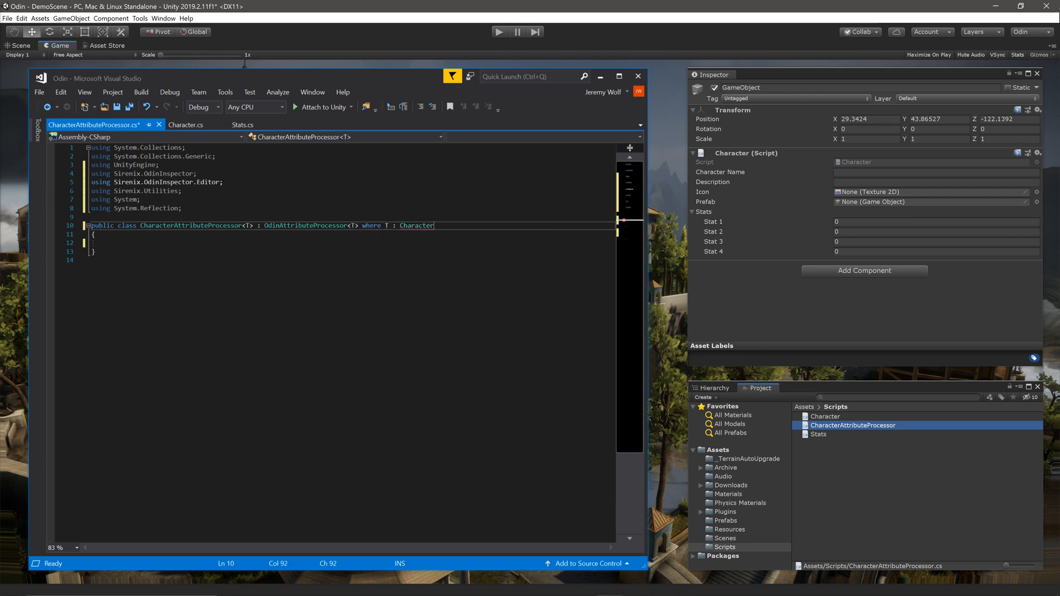
{"action": "double_click", "coordinate": [416, 225]}
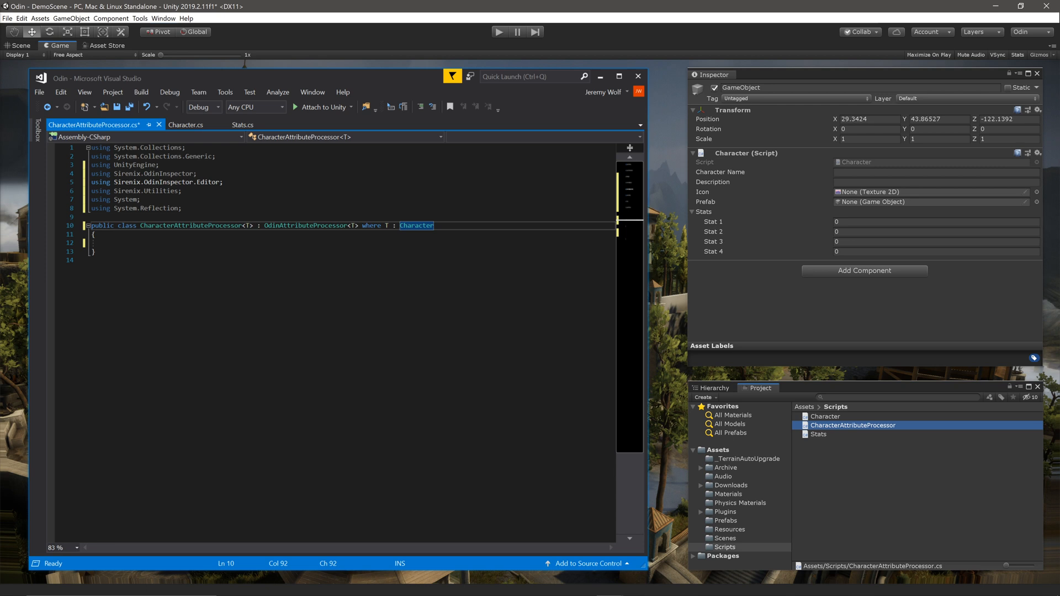
- Generate an empty ProcessChildMemberAttributes override taking parentProperty, member and attributes
{"action": "type", "text": "over"}
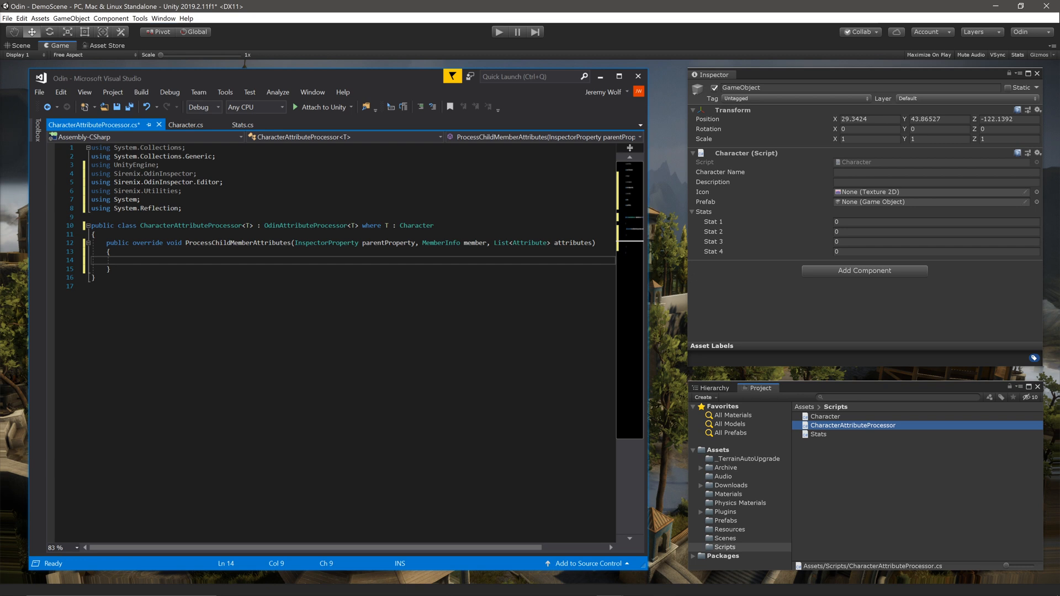
- Make the override body call attributes.Add(new LabelWidthAttribute(110))
{"action": "type", "text": "attributes."}
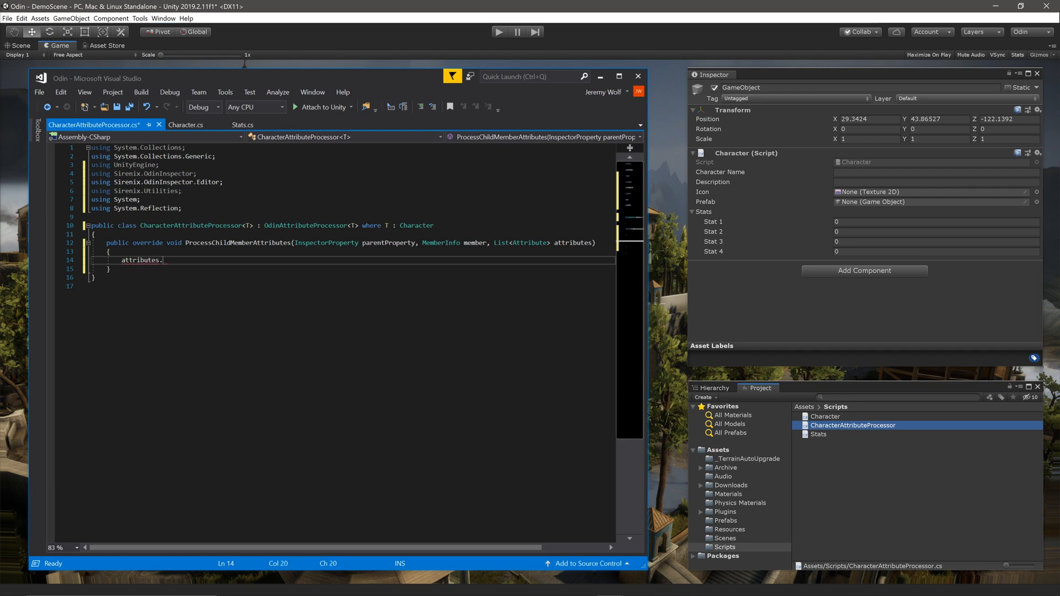
{"action": "type", "text": "Add(new"}
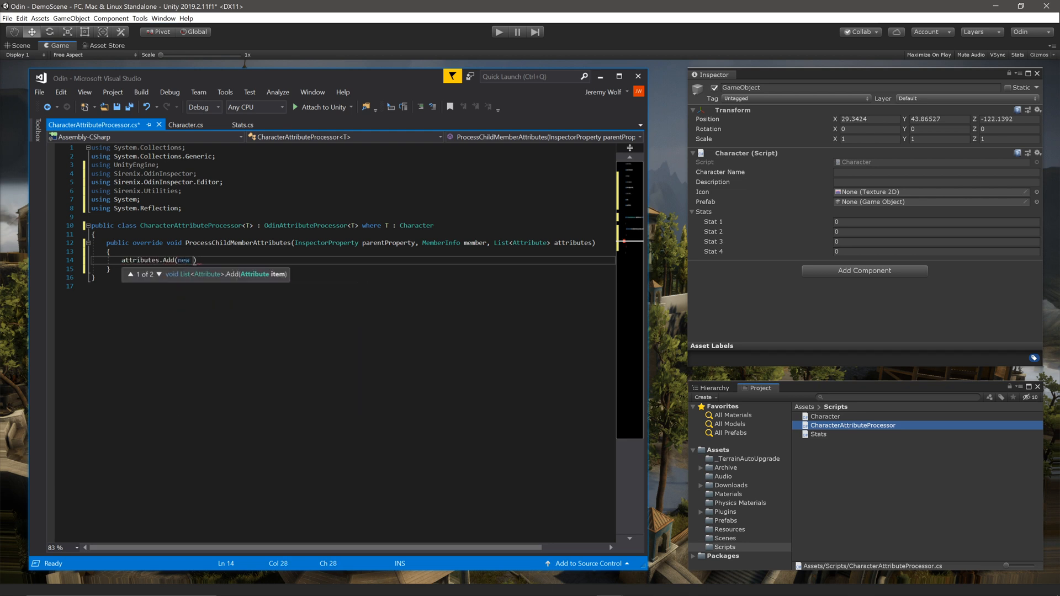
{"action": "type", "text": "label"}
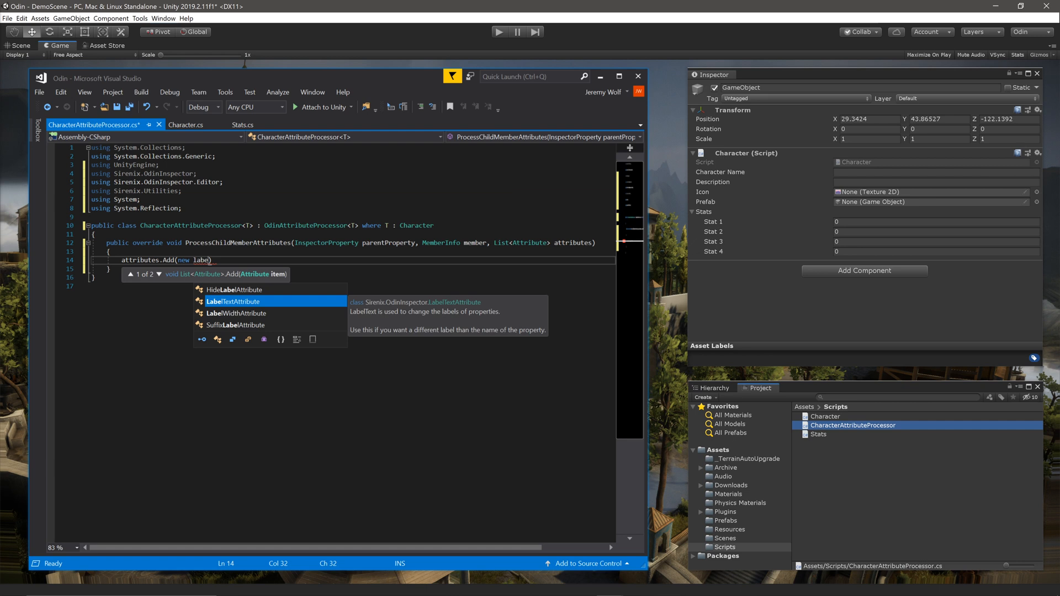
{"action": "type", "text": "LabelWidthAttribute(110"}
{"action": "type", "text": "if(member.Name == "}
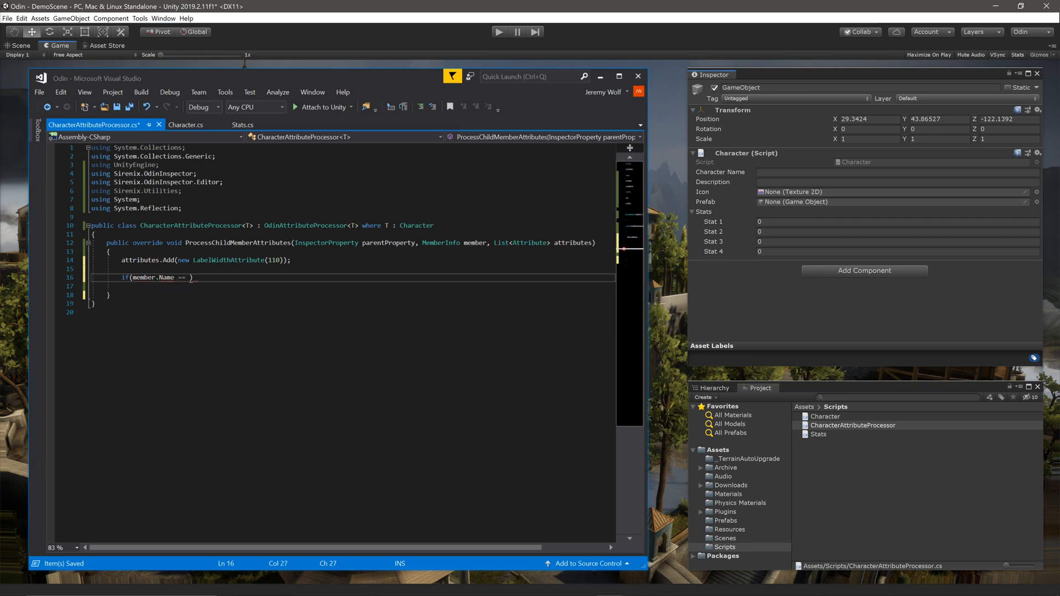
- For the "icon" member, add HideLabel, HorizontalGroup("Character", 100) and centred PreviewField(100) attributes
{"action": "type", "text": "\"icon\""}
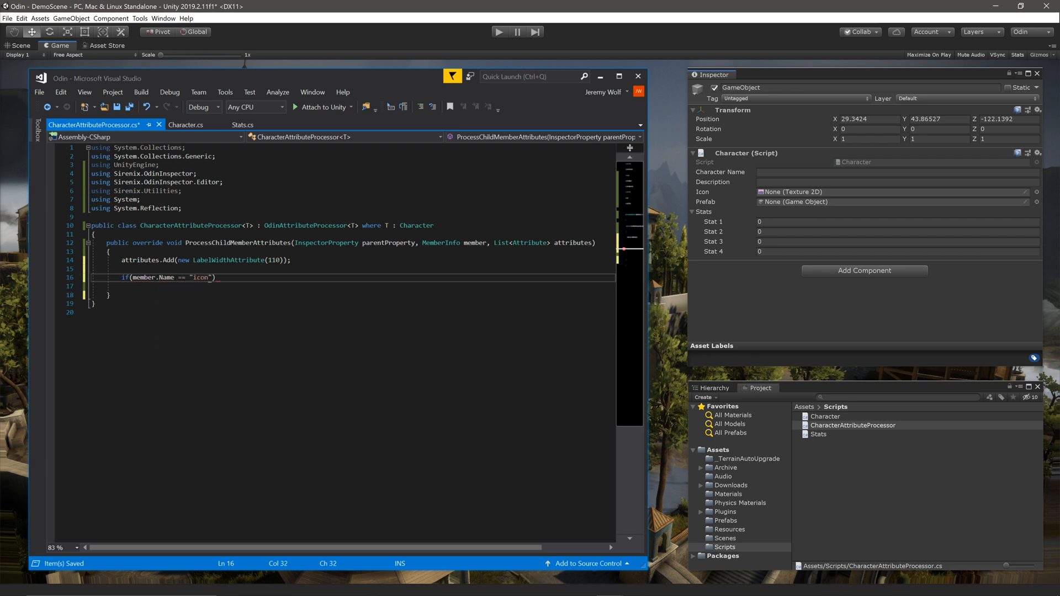
{"action": "type", "text": "attributes.a"}
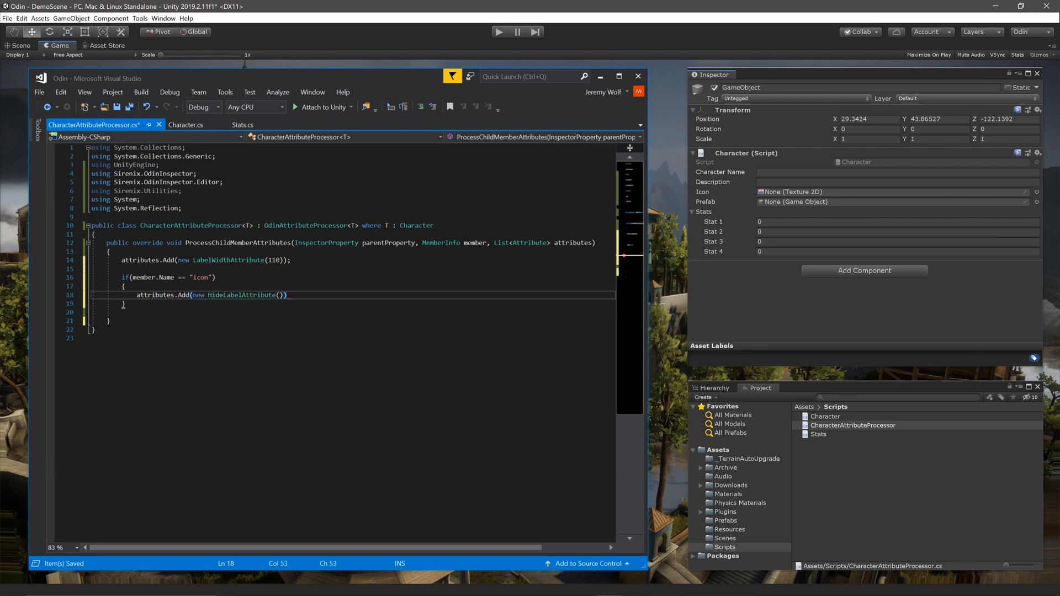
{"action": "type", "text": "attributes.Add(new HorizontalGroupAttribute(\"Character\", 100));"}
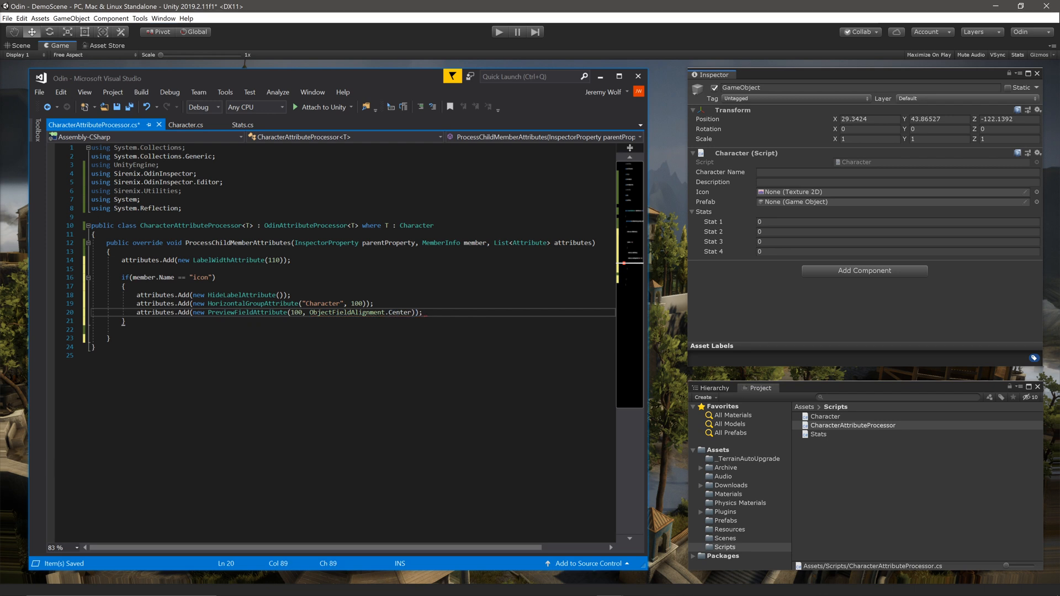
- Add an if on member.Name == "prefab" that adds VerticalGroupAttribute("Character/Right")
{"action": "type", "text": "if"}
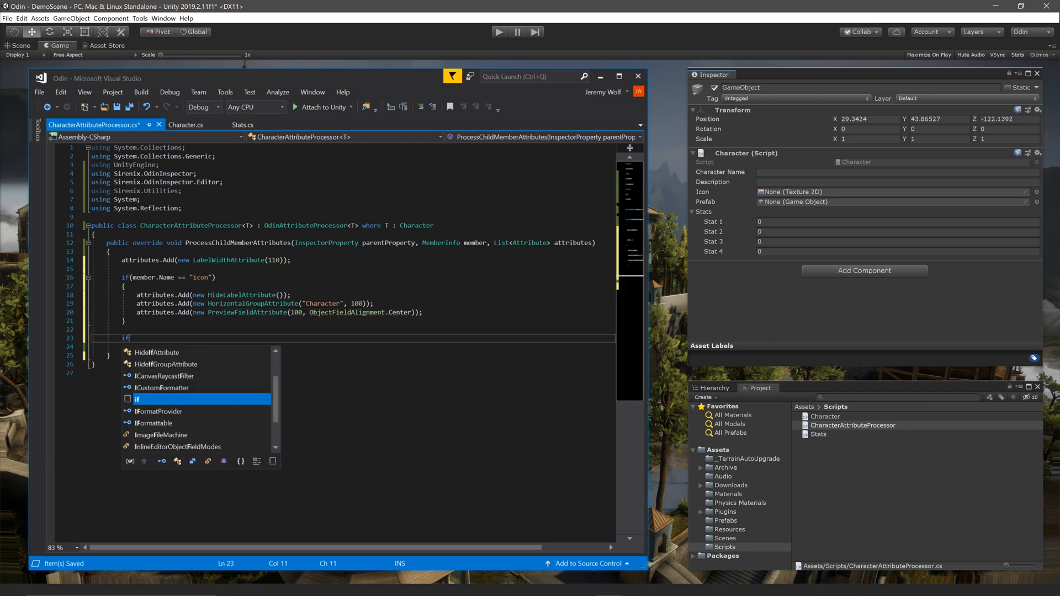
{"action": "type", "text": "(member)"}
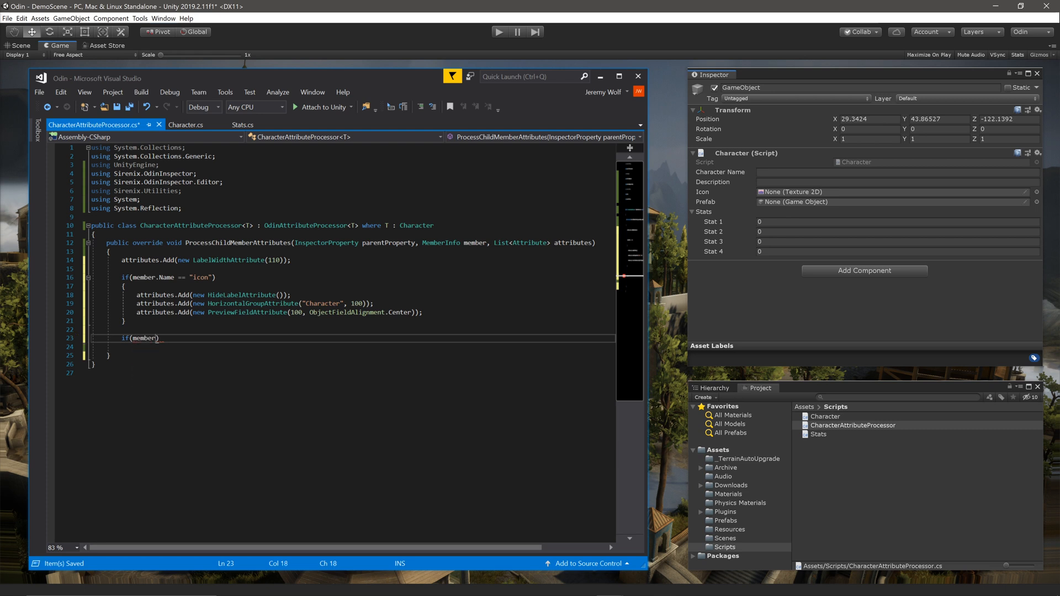
{"action": "type", "text": ".Name == \"prefab\""}
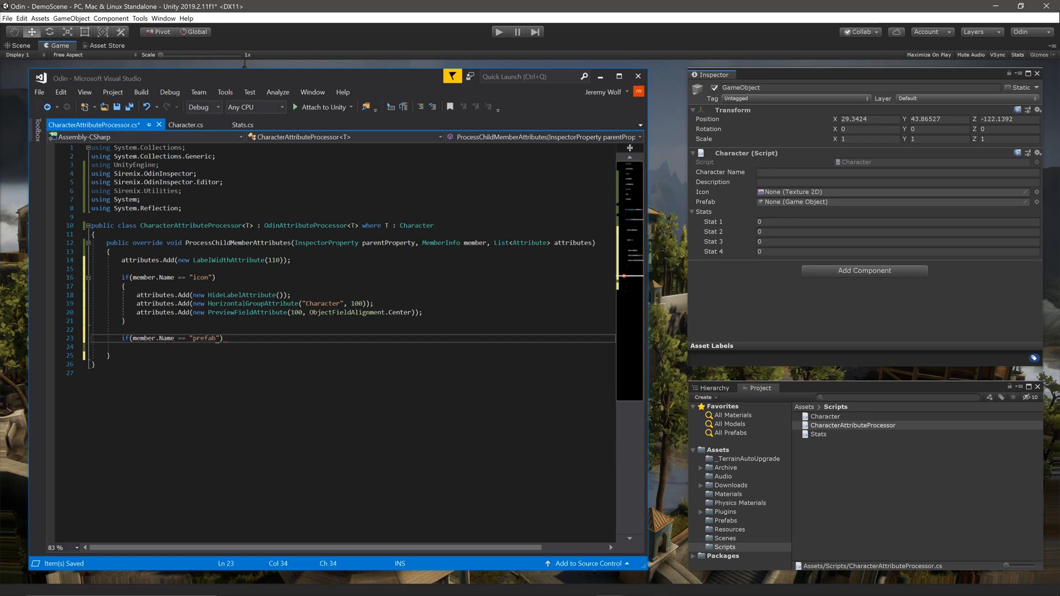
{"action": "type", "text": "attributes.Add(new VerticalGroupAttribute("}
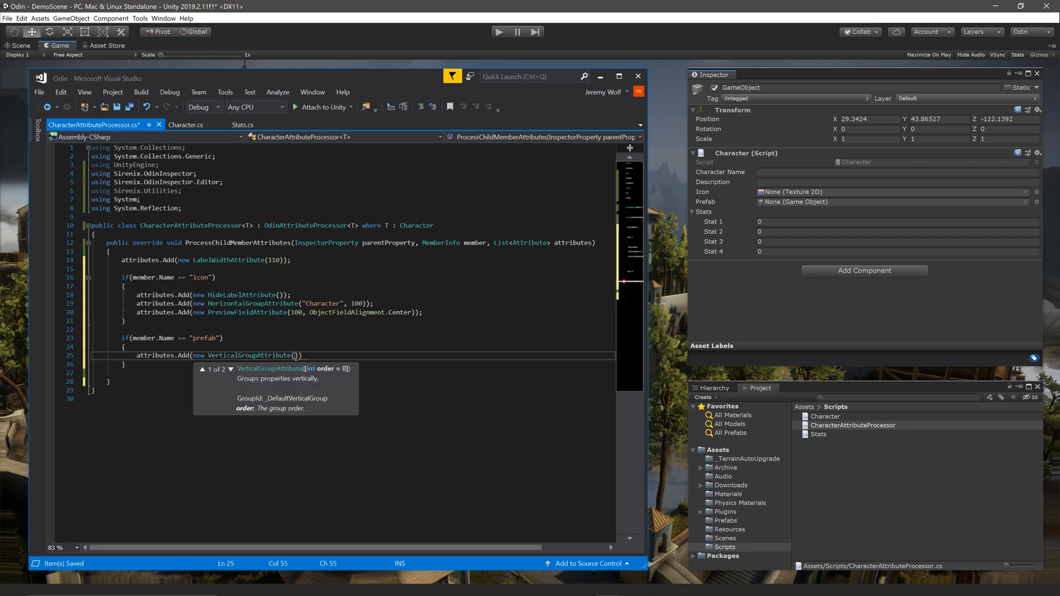
{"action": "type", "text": "\"Character/Right\""}
{"action": "type", "text": "if(member.ge"}
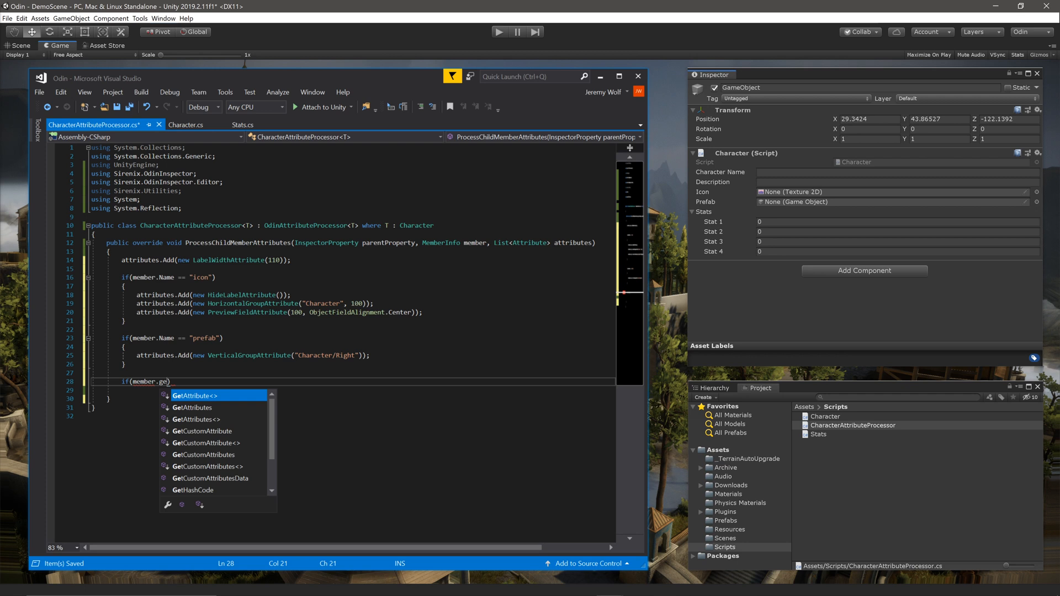
- Add string-typed members to VerticalGroup("Character/Right") and give icon PropertyOrder(-1)
{"action": "type", "text": "GetReturnType() =="}
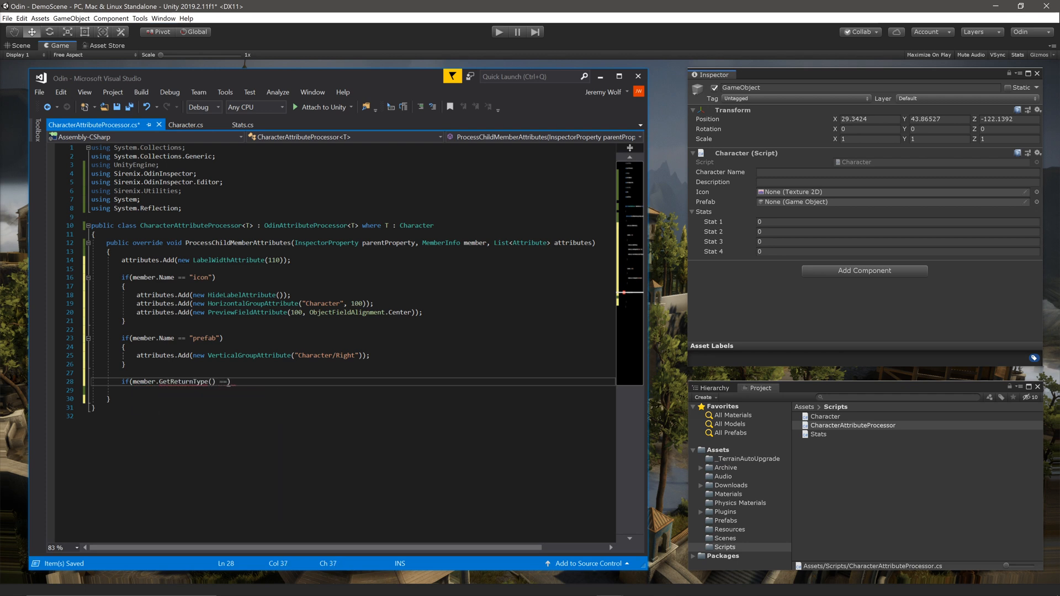
{"action": "type", "text": "typeof(string"}
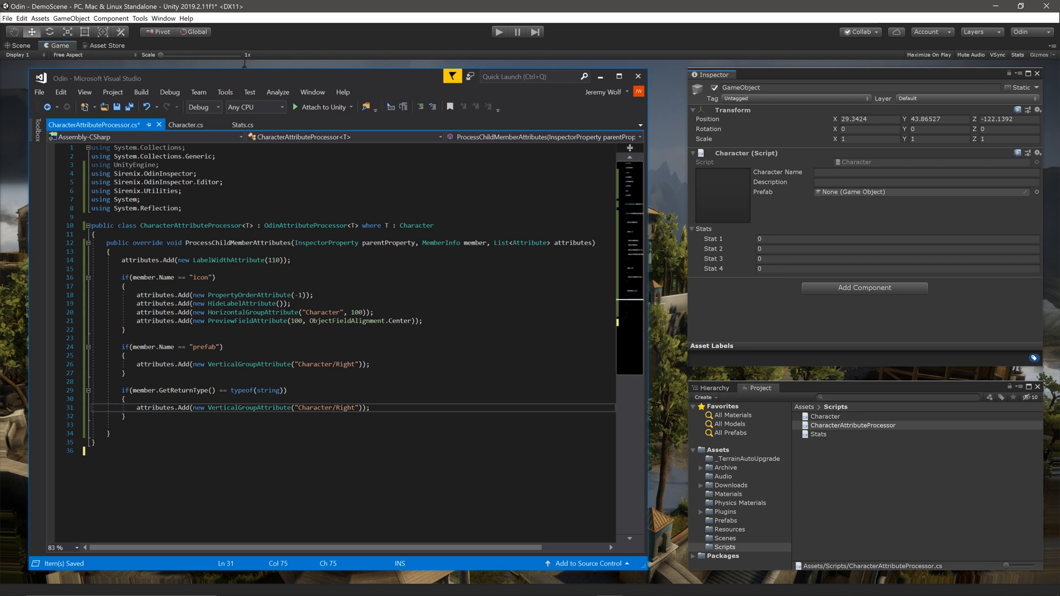
- Write StatsAttributeProcessor for Stats, adding BoxGroup("Stats") and Range(0, 20) to each stat
{"action": "type", "text": "public cl"}
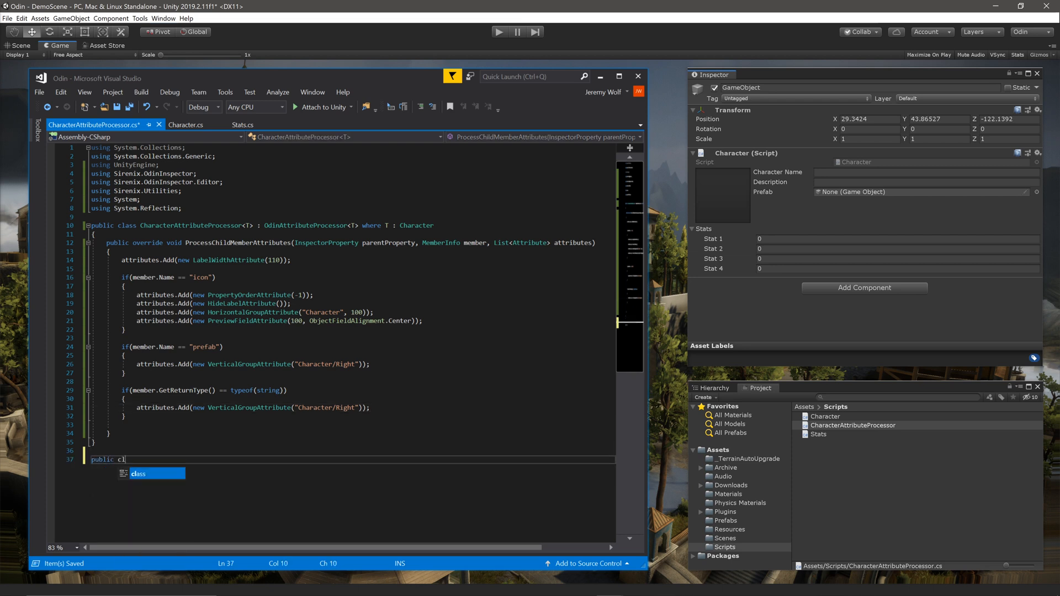
{"action": "type", "text": "ass StatsAttributeProcessor : OdinAttributeProcessor <Stats>"}
{"action": "type", "text": "{"}
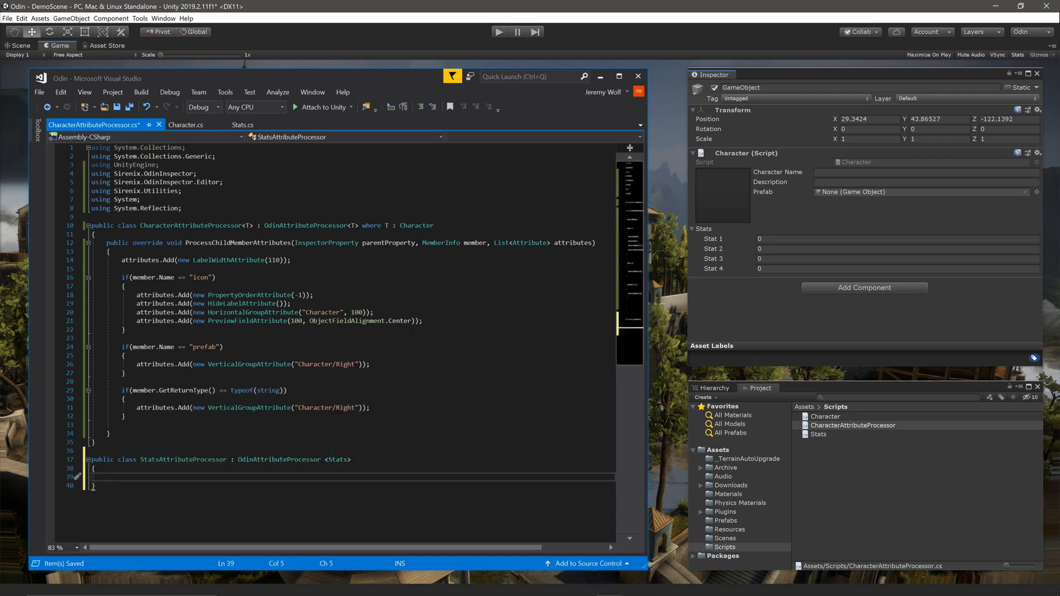
{"action": "type", "text": "over"}
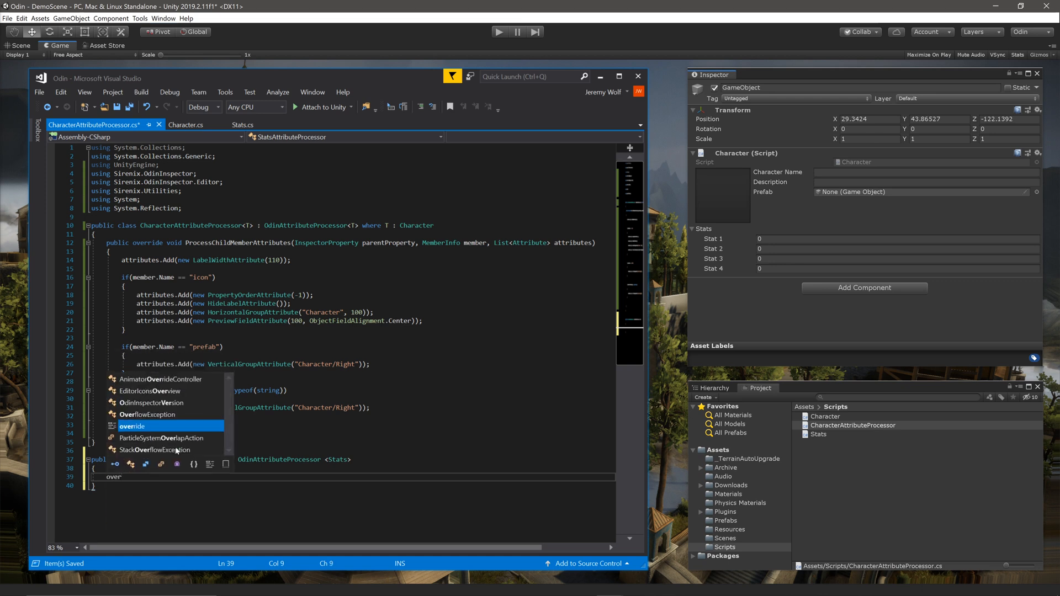
{"action": "type", "text": "pro"}
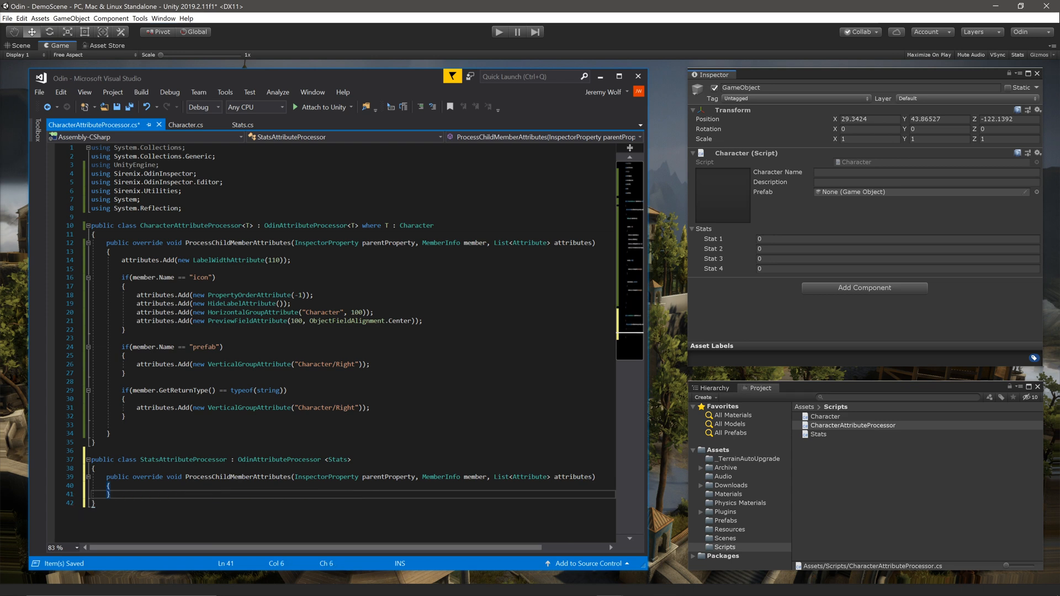
{"action": "type", "text": "attributes.Add(new"}
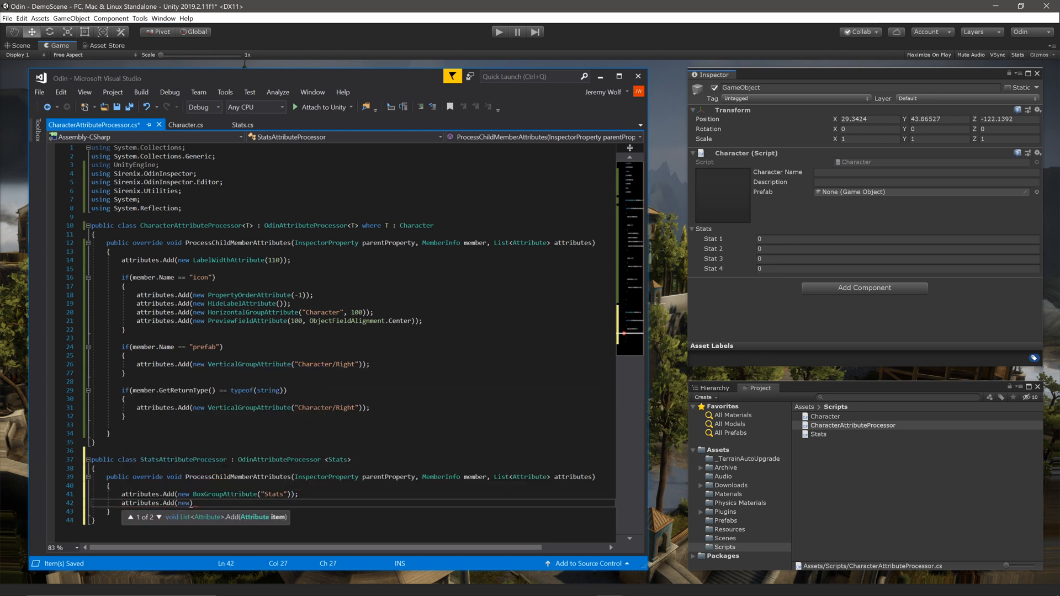
{"action": "type", "text": "RangeAttribute(0, 20));"}
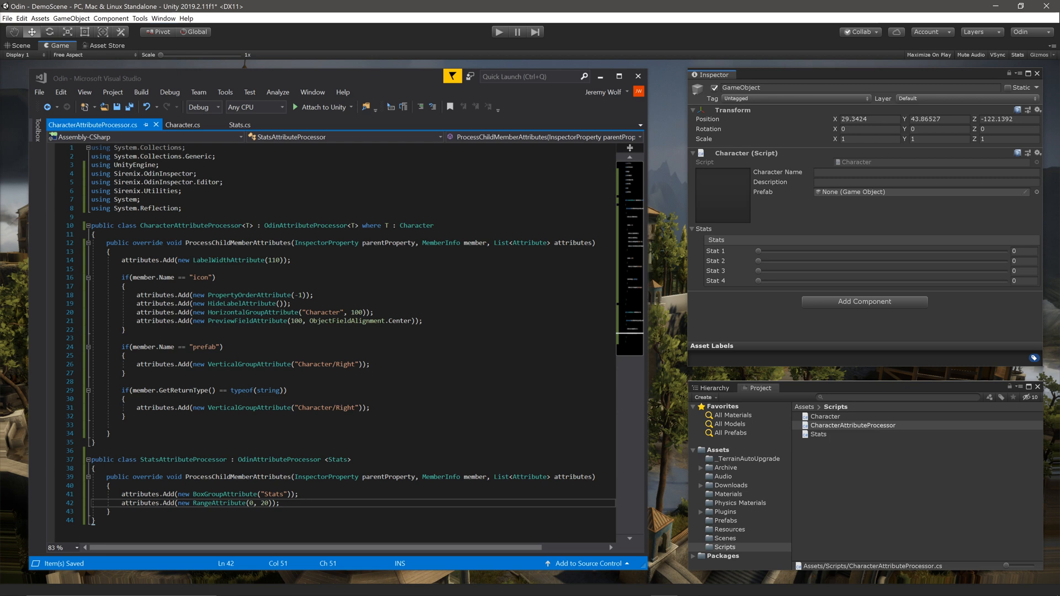
- Make StatsAttributeProcessor add HideLabelAttribute and SpaceAttribute to the Stats field
{"action": "key", "text": "enter"}
{"action": "type", "text": "public override void ProcessSelfAttributes(InspectorProperty property, List<Attribute> attributes"}
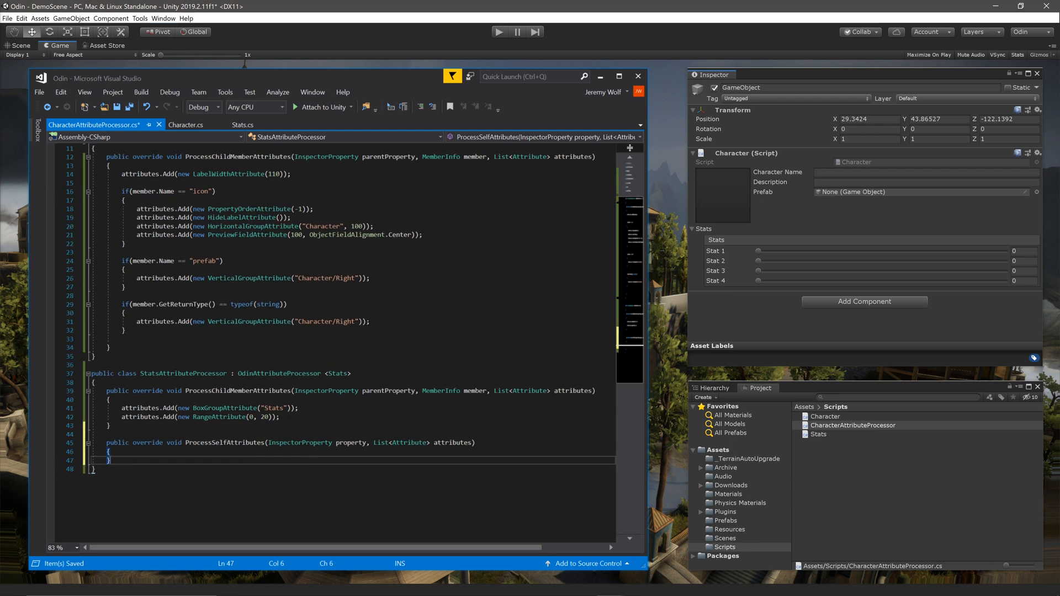
{"action": "type", "text": "hid"}
{"action": "type", "text": "attributes.Add(new "}
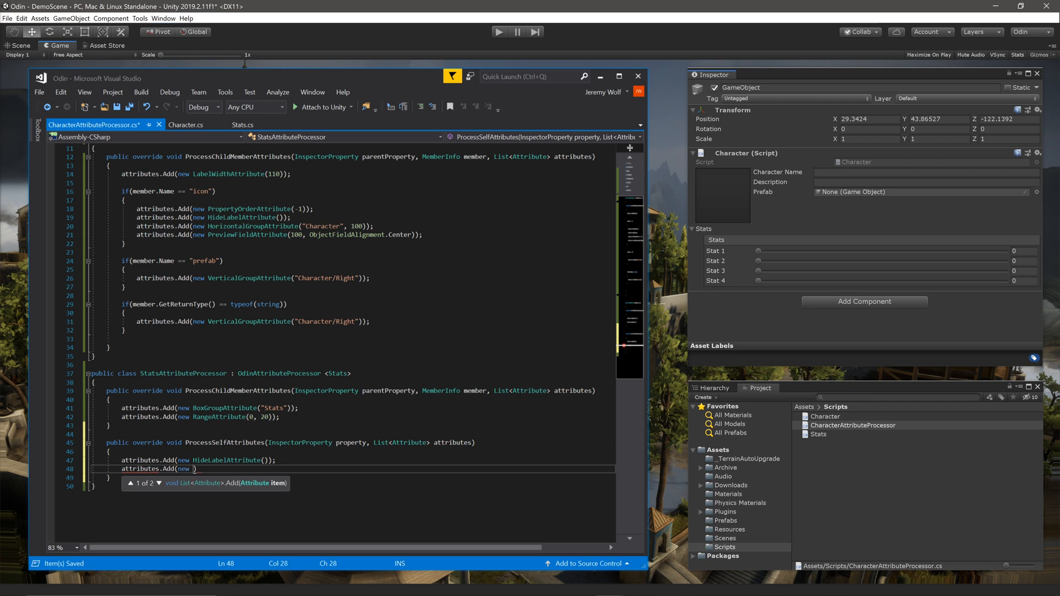
{"action": "type", "text": "SpaceAttribute());"}
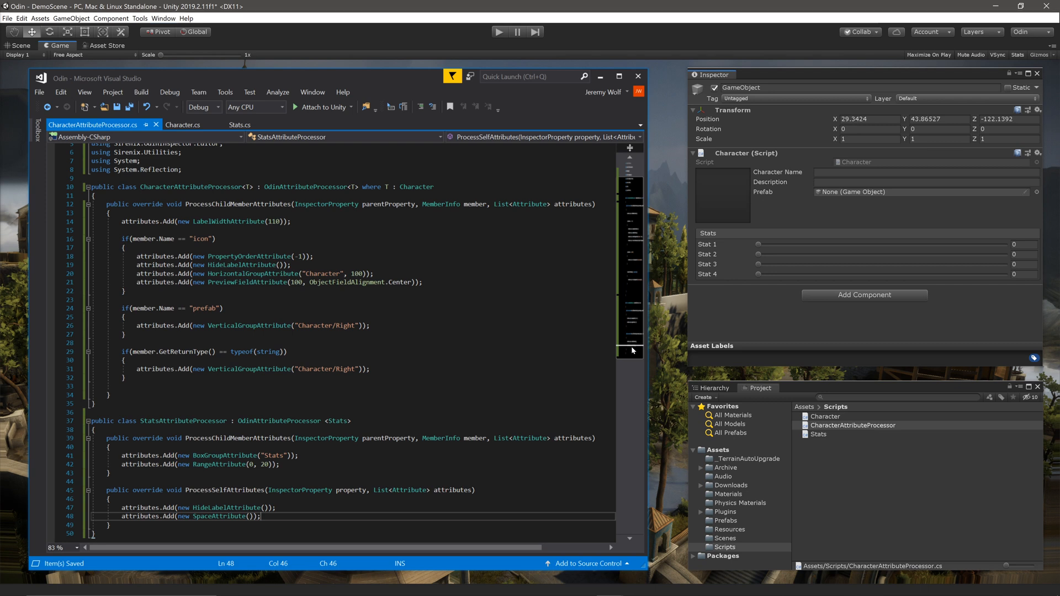
- Review the fields in Character.cs, then in Stats.cs
{"action": "left_click", "coordinate": [183, 125]}
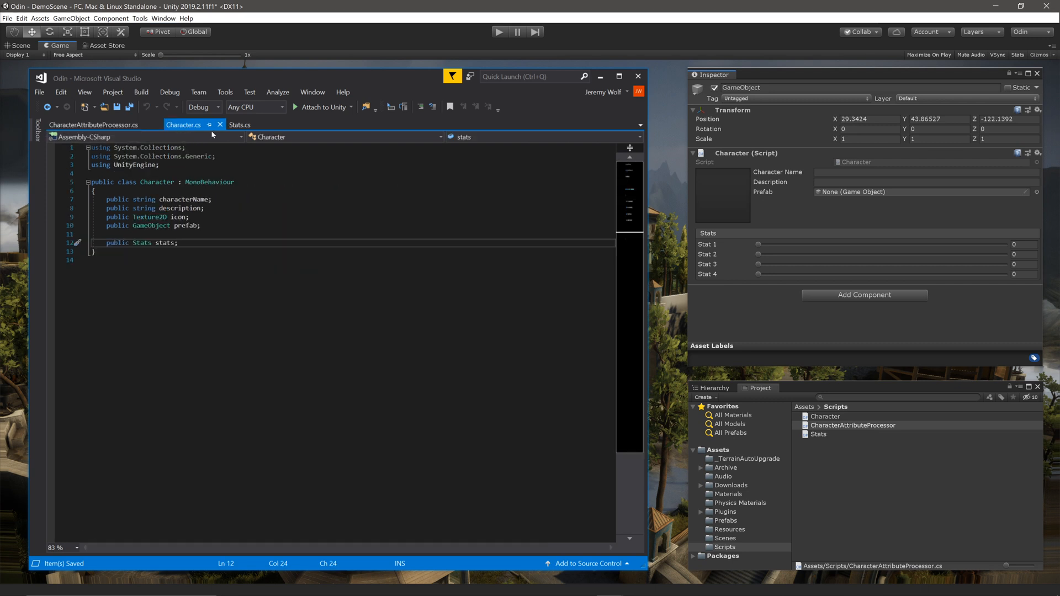
{"action": "left_click", "coordinate": [241, 124]}
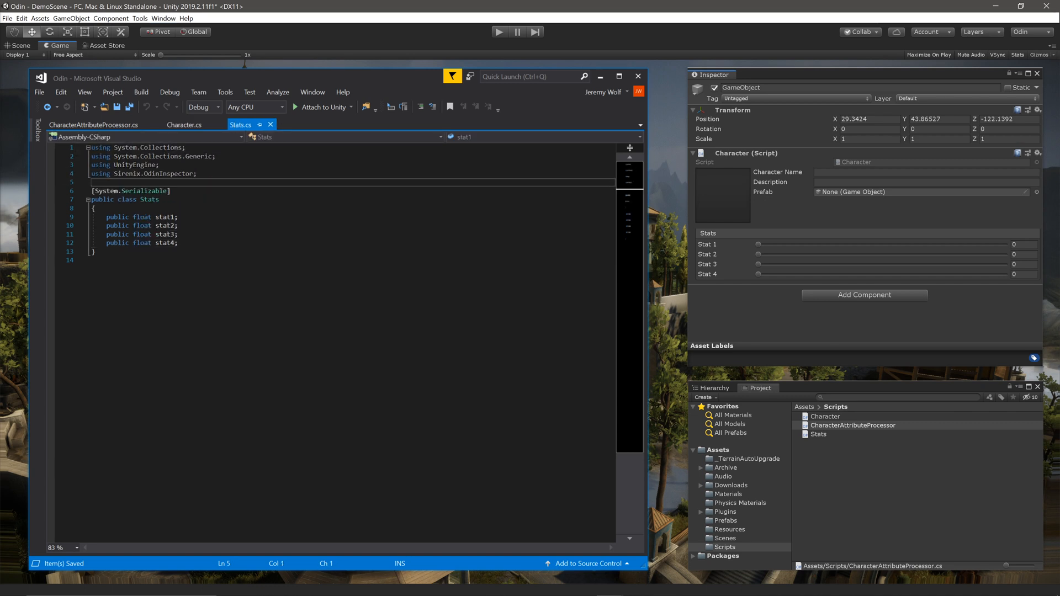